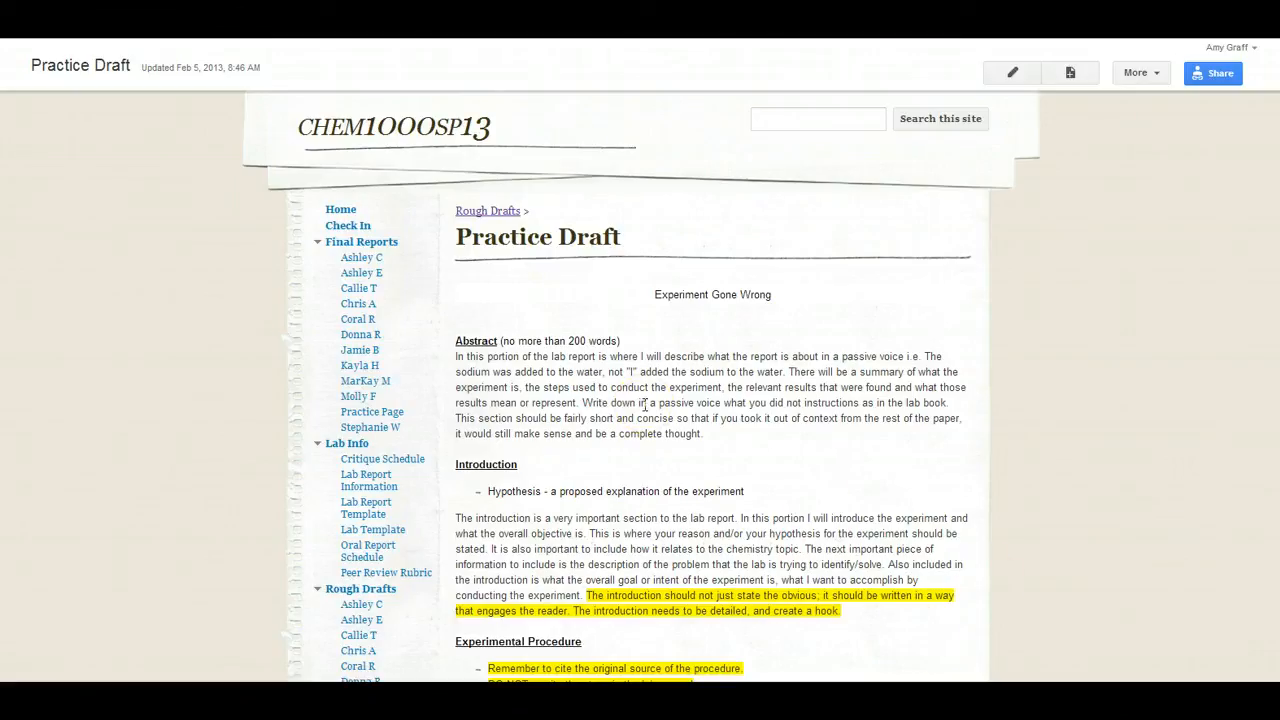
mouse_move(980, 237)
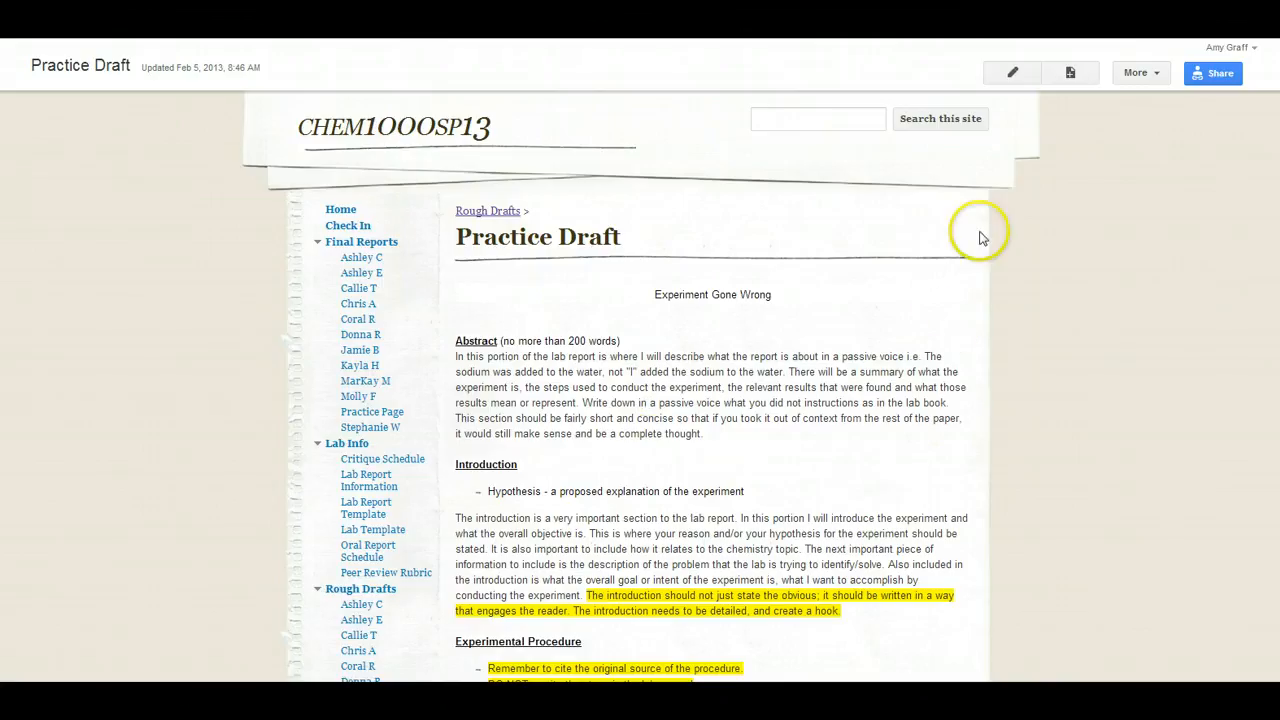
mouse_move(1017, 72)
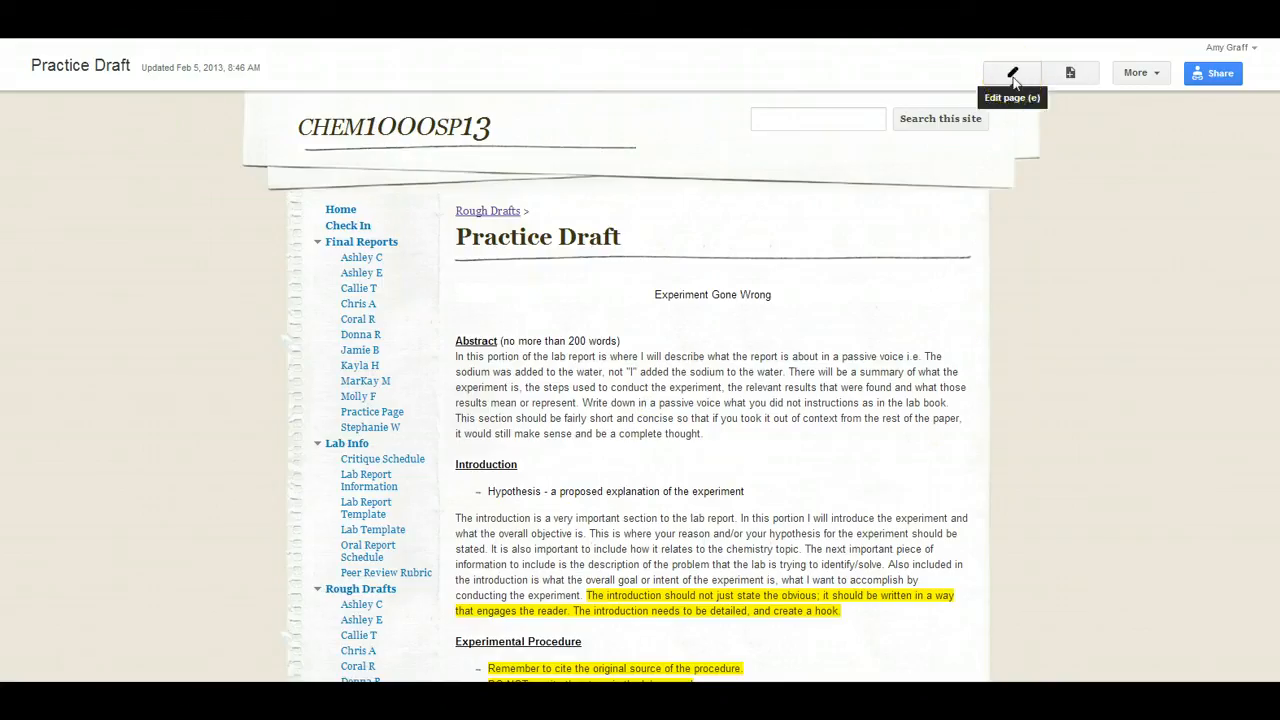
- Put the Practice Draft page in edit mode and scroll to the empty line under Results
click(1009, 70)
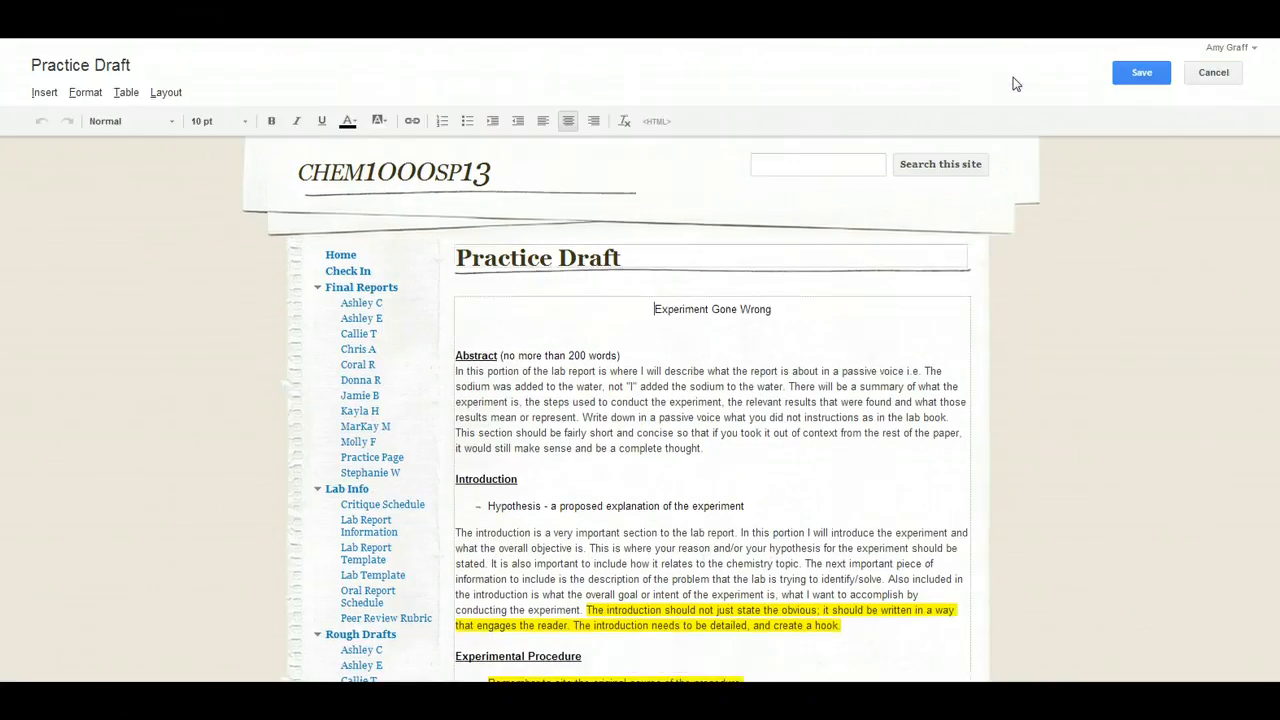
scroll(down, 3)
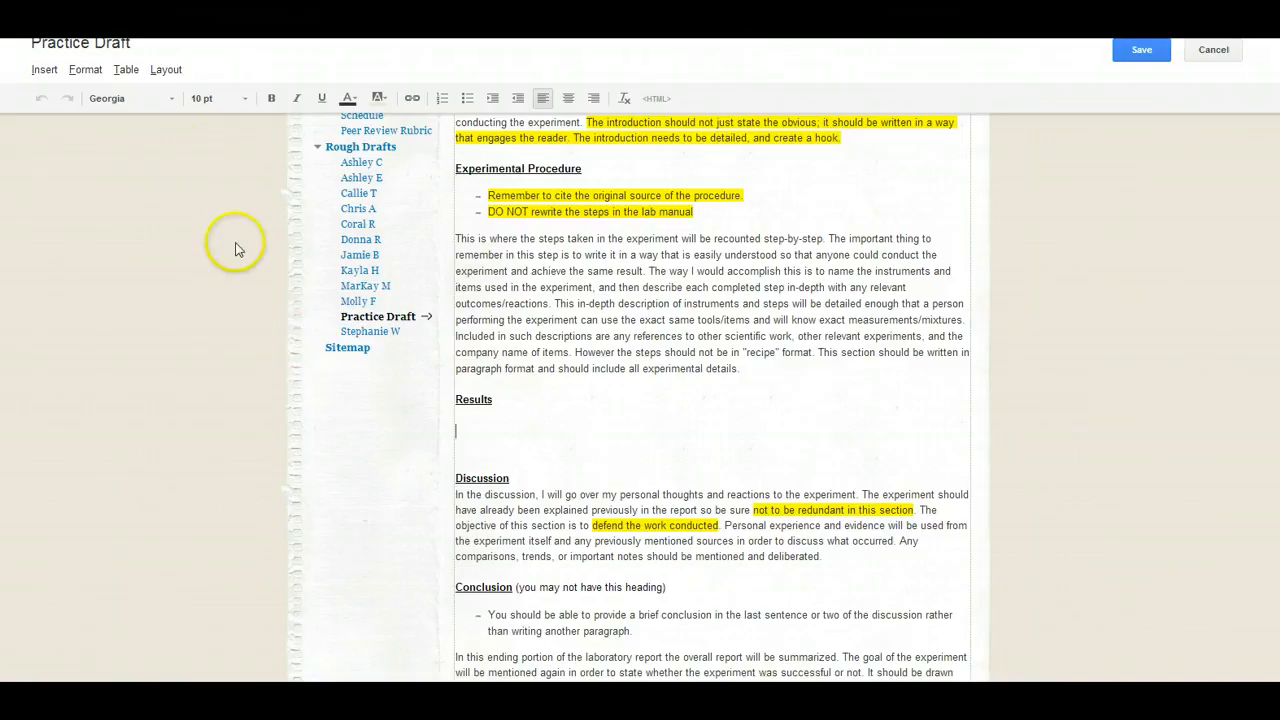
- Insert a 1 x 1 table under Results for the 'figure 1' caption
click(126, 69)
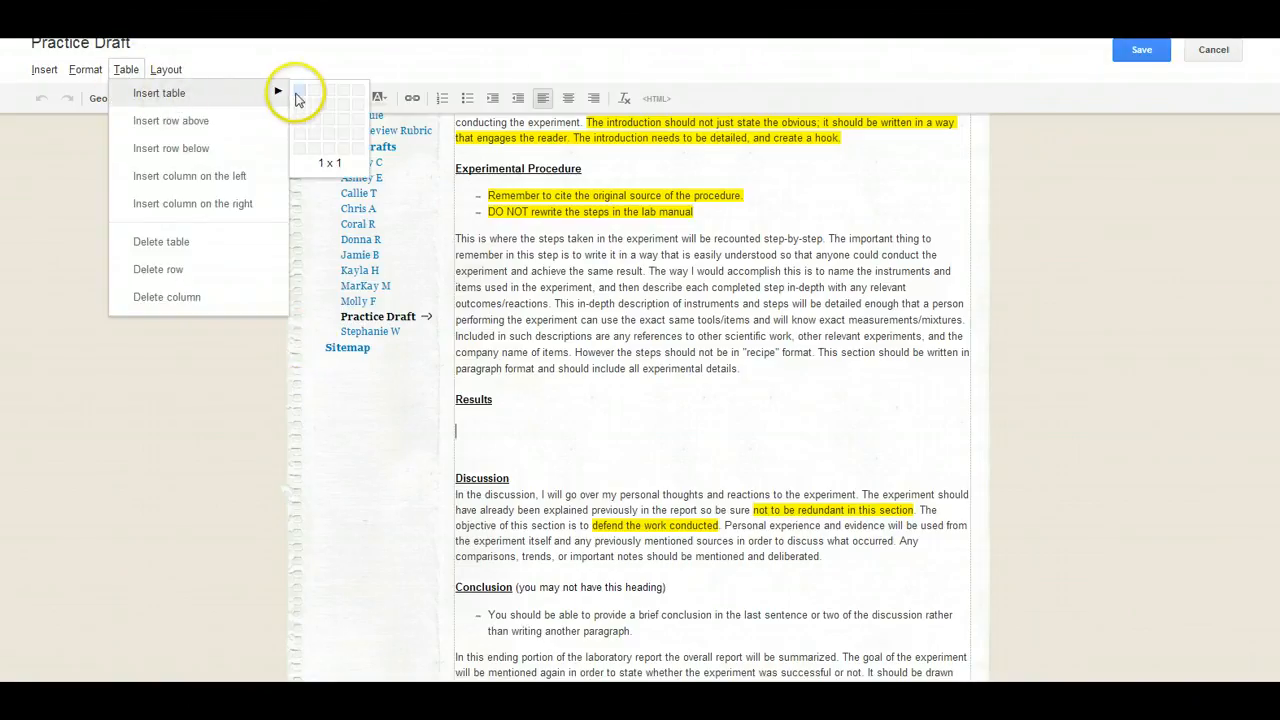
click(301, 92)
text(figure 1)
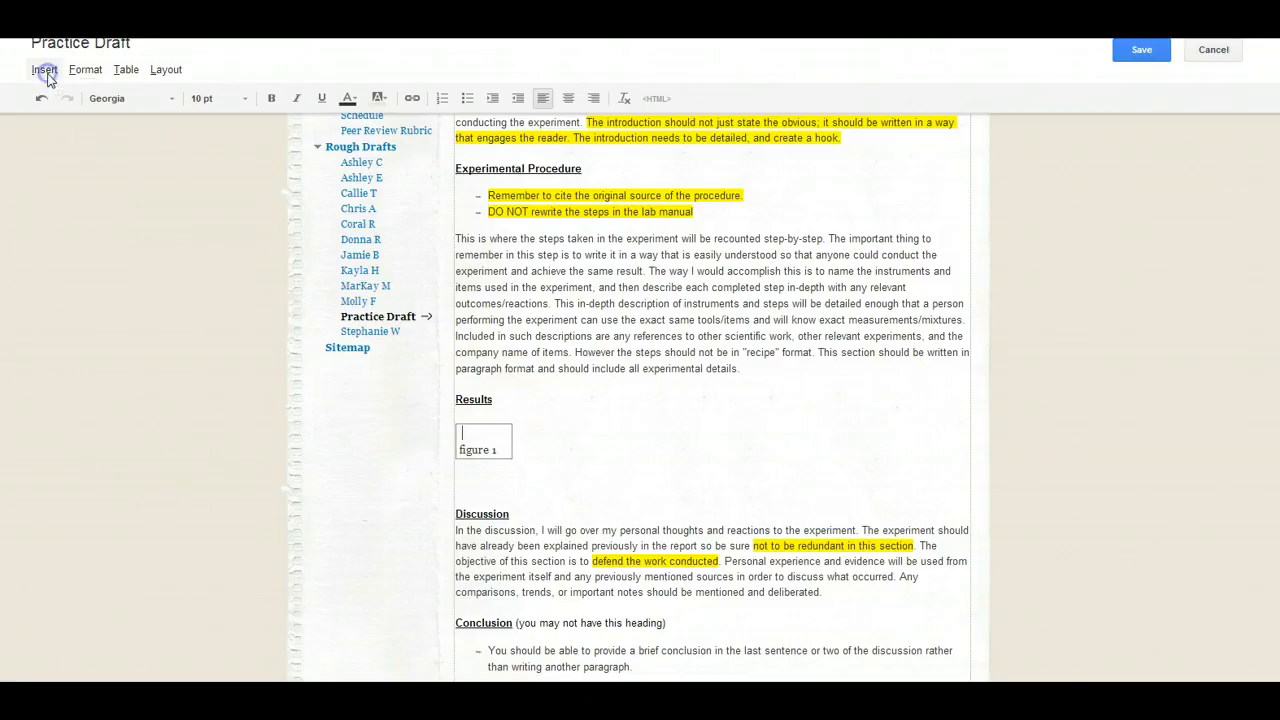
- Choose Image from the Insert menu to bring up the image dialog
click(46, 69)
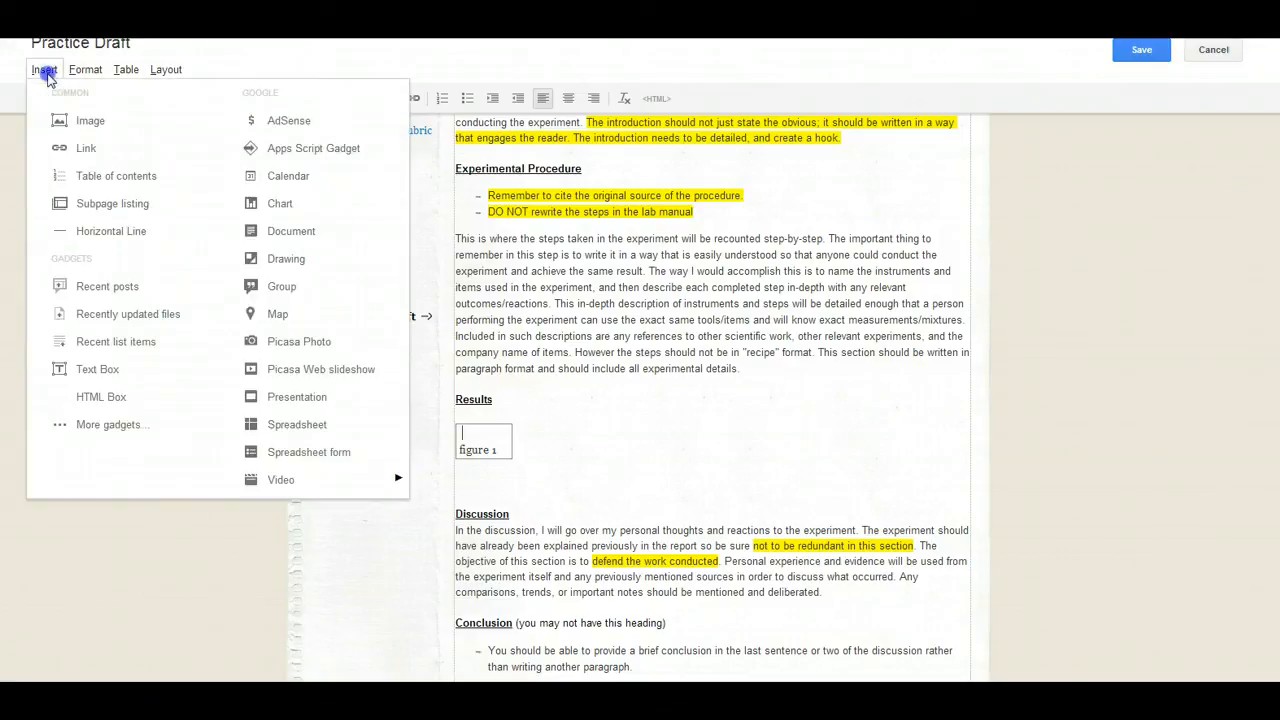
mouse_move(63, 120)
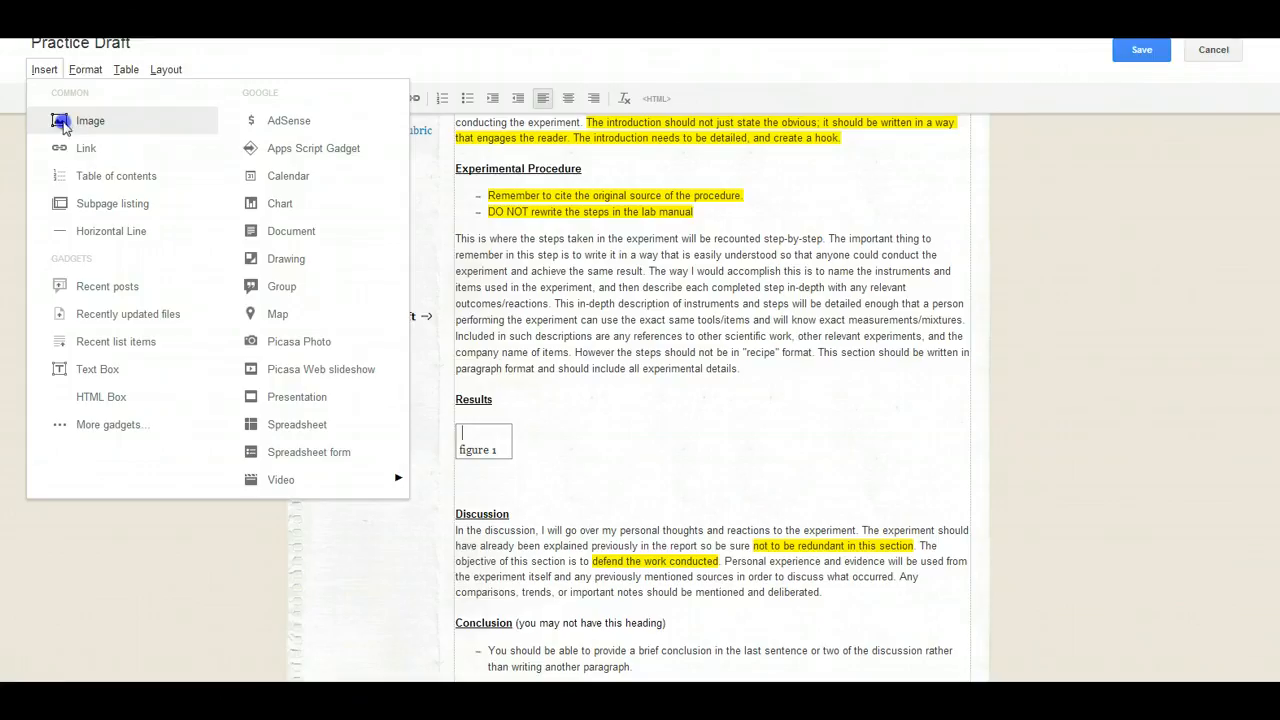
click(90, 120)
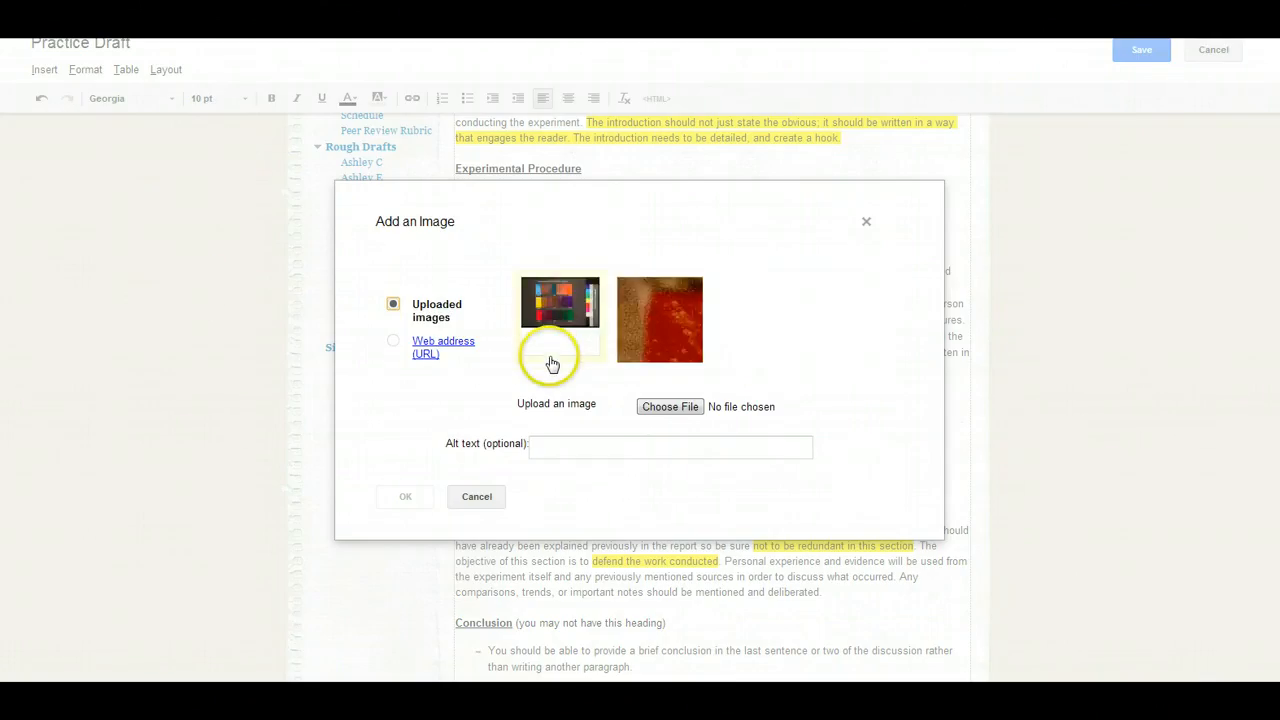
mouse_move(546, 403)
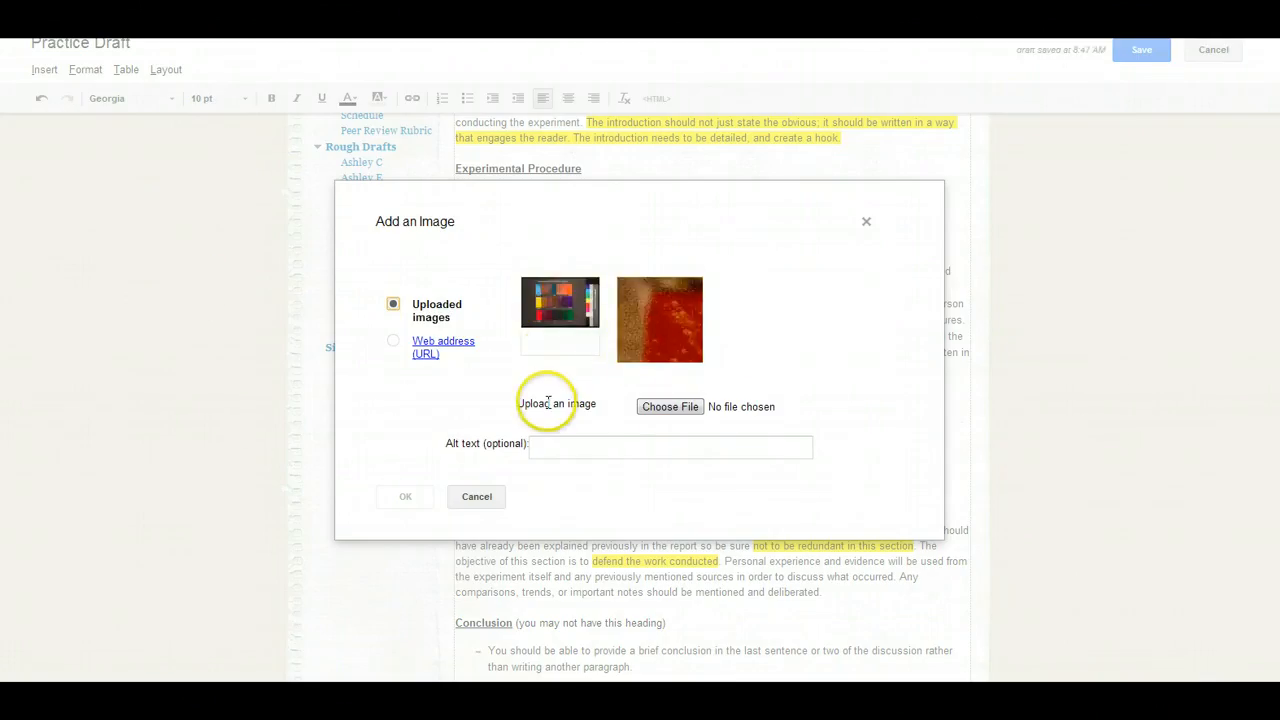
click(670, 406)
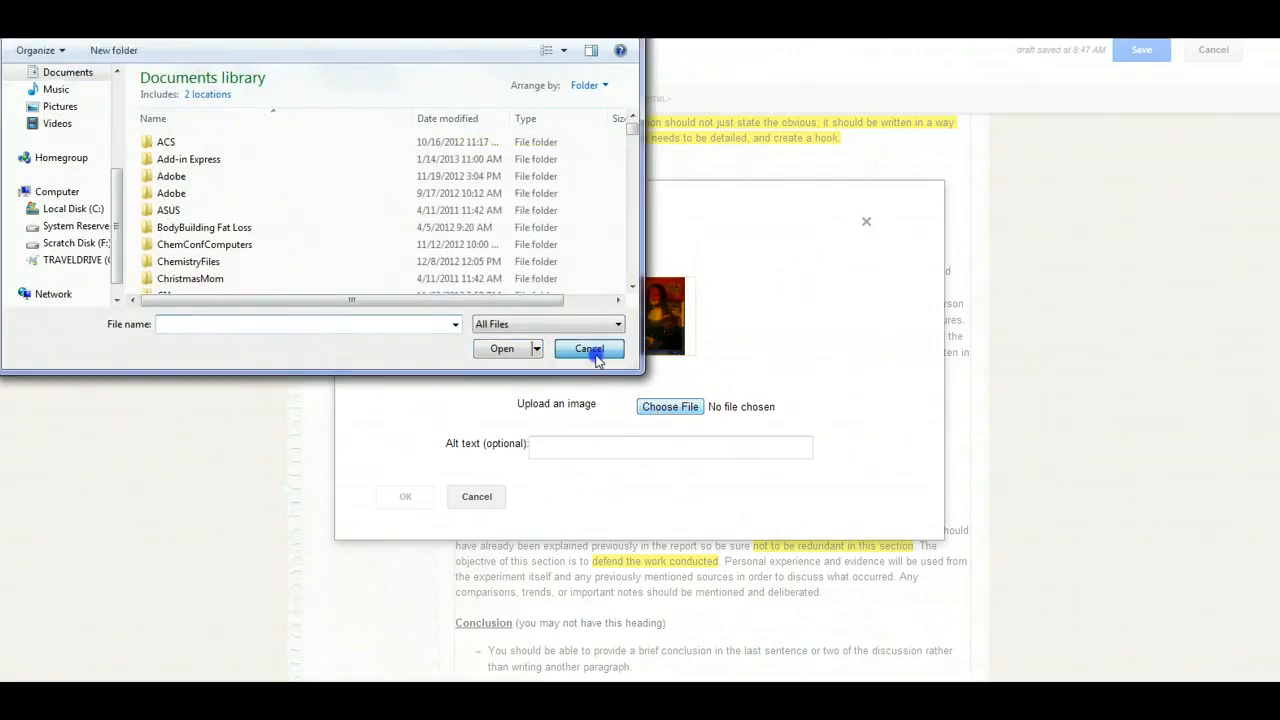
click(588, 348)
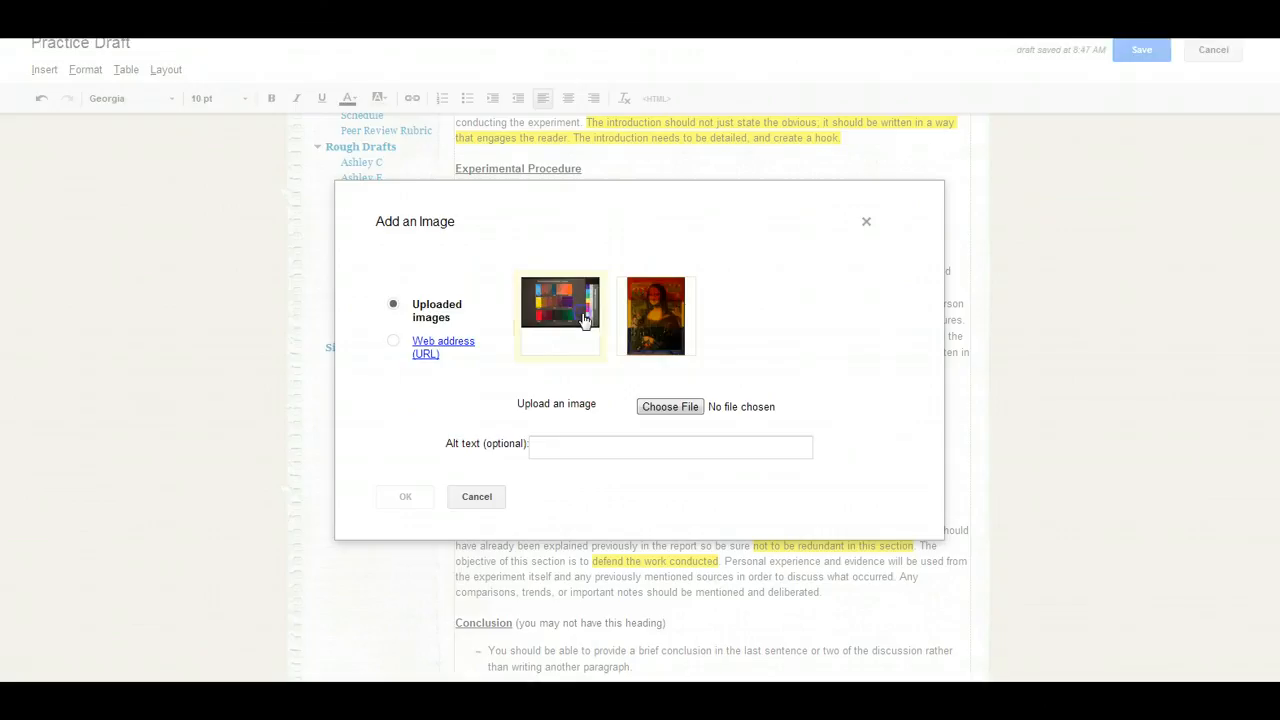
- Insert the uploaded color chart into the cell with alt text 'Color Picture'
click(559, 315)
text(Color Picture)
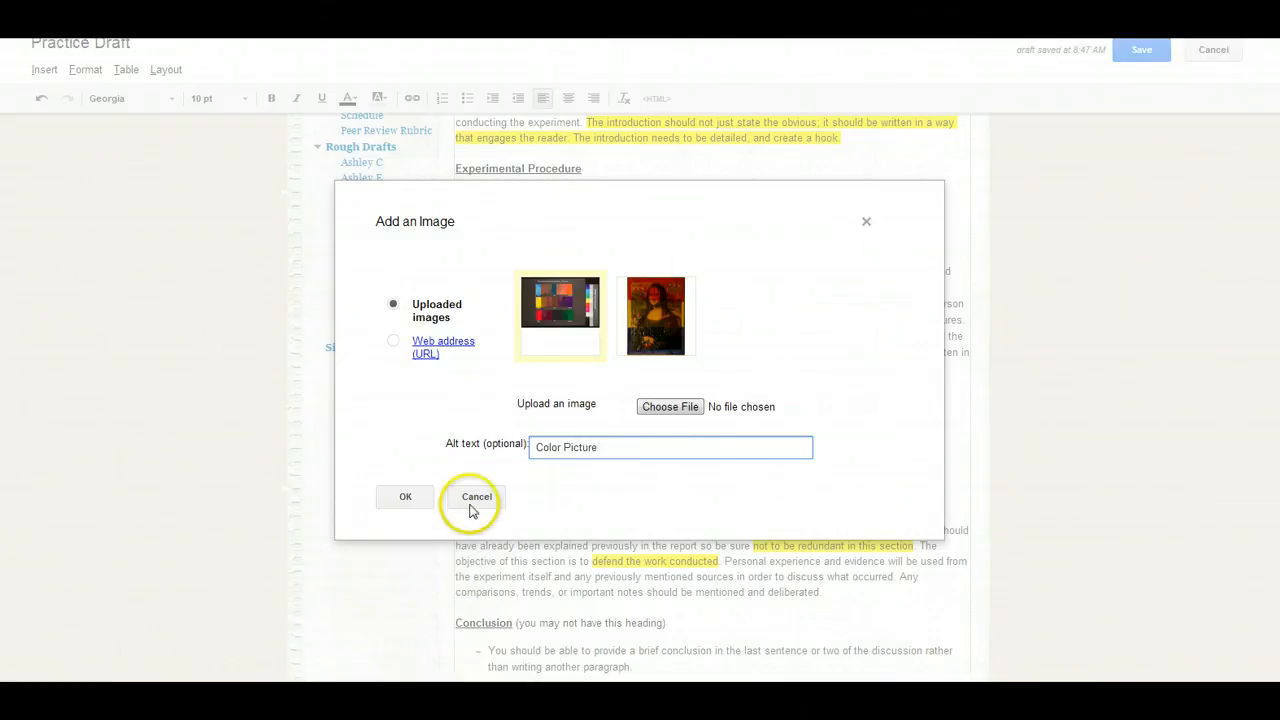
click(405, 496)
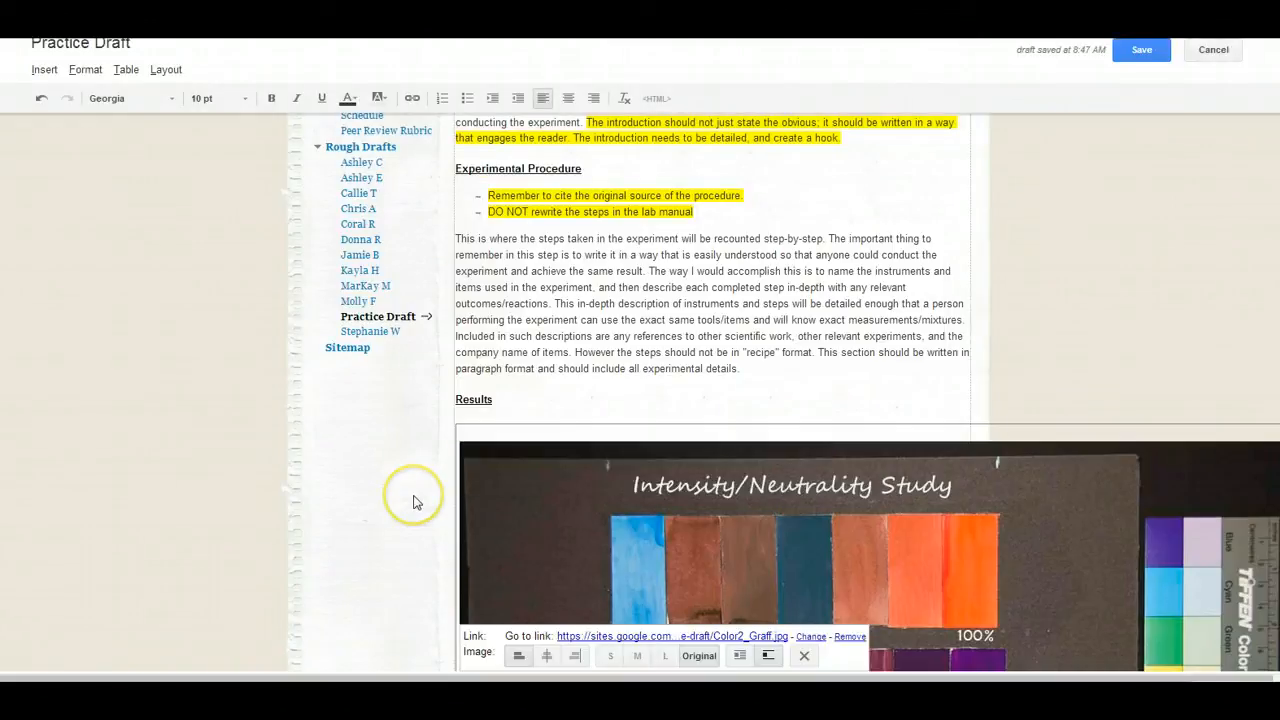
- Resize the color-chart image to the small (S) size above the 'figure 1' caption
scroll(down, 3)
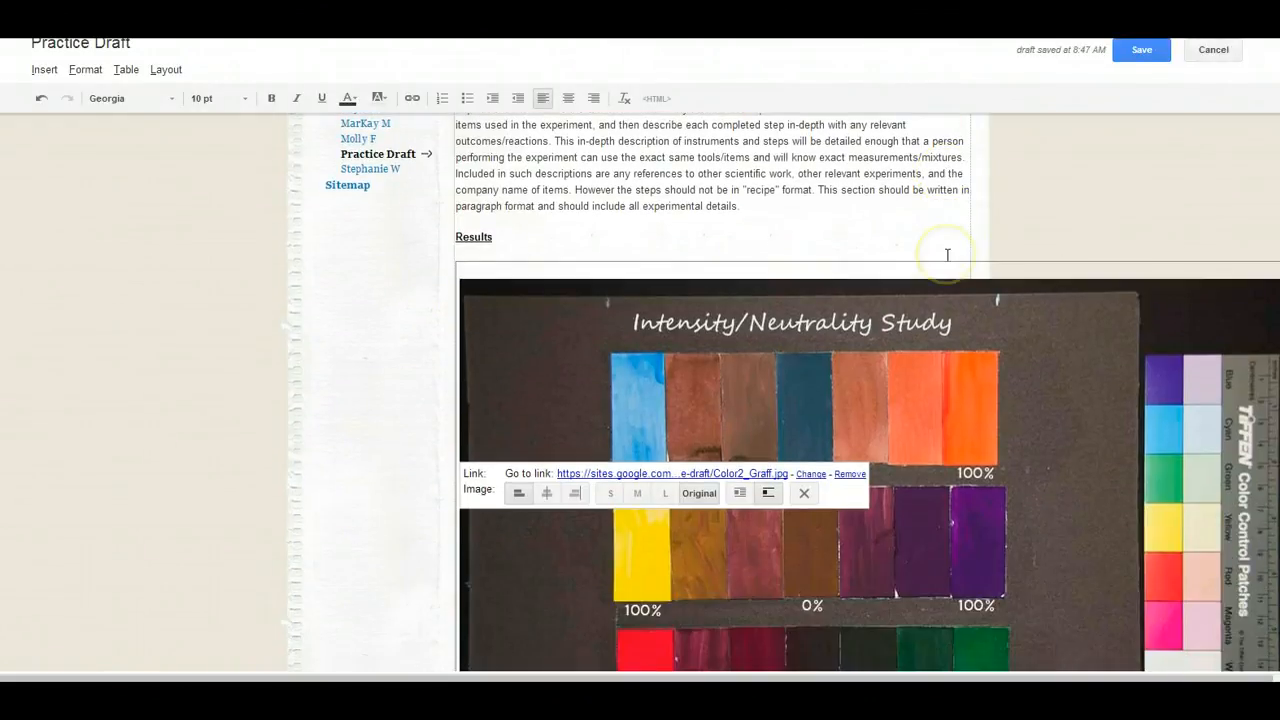
scroll(down, 3)
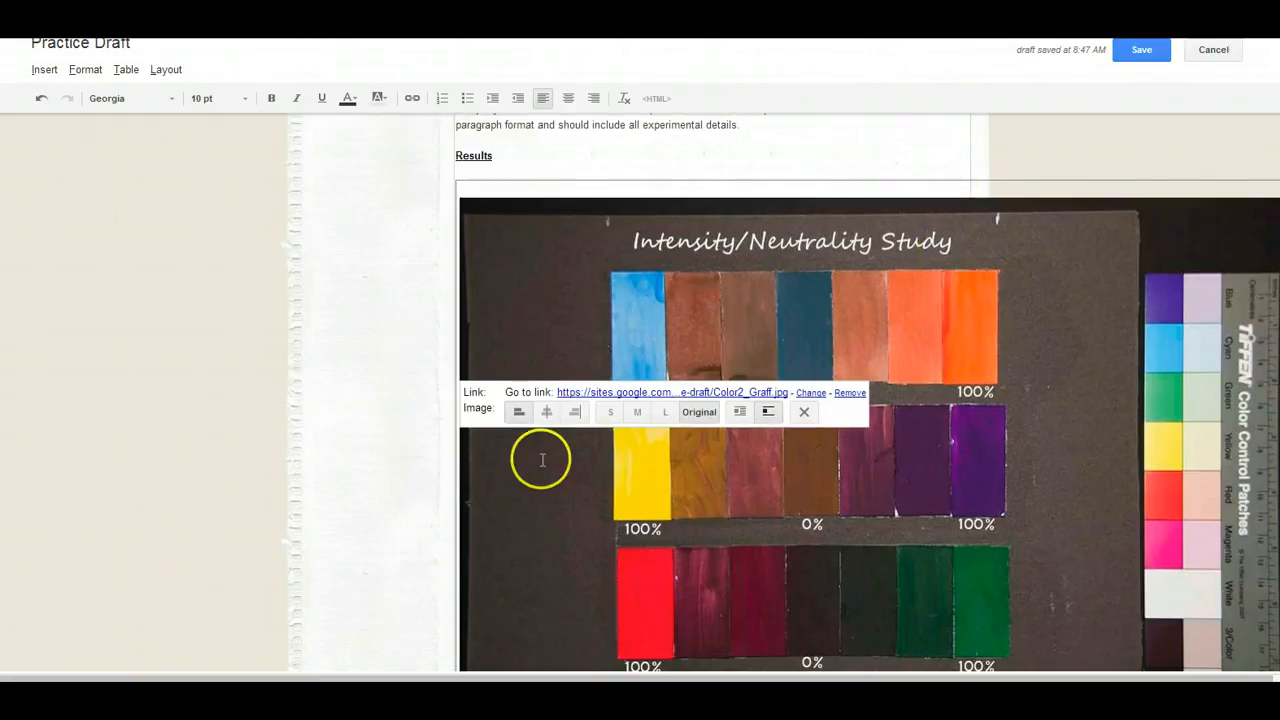
click(609, 411)
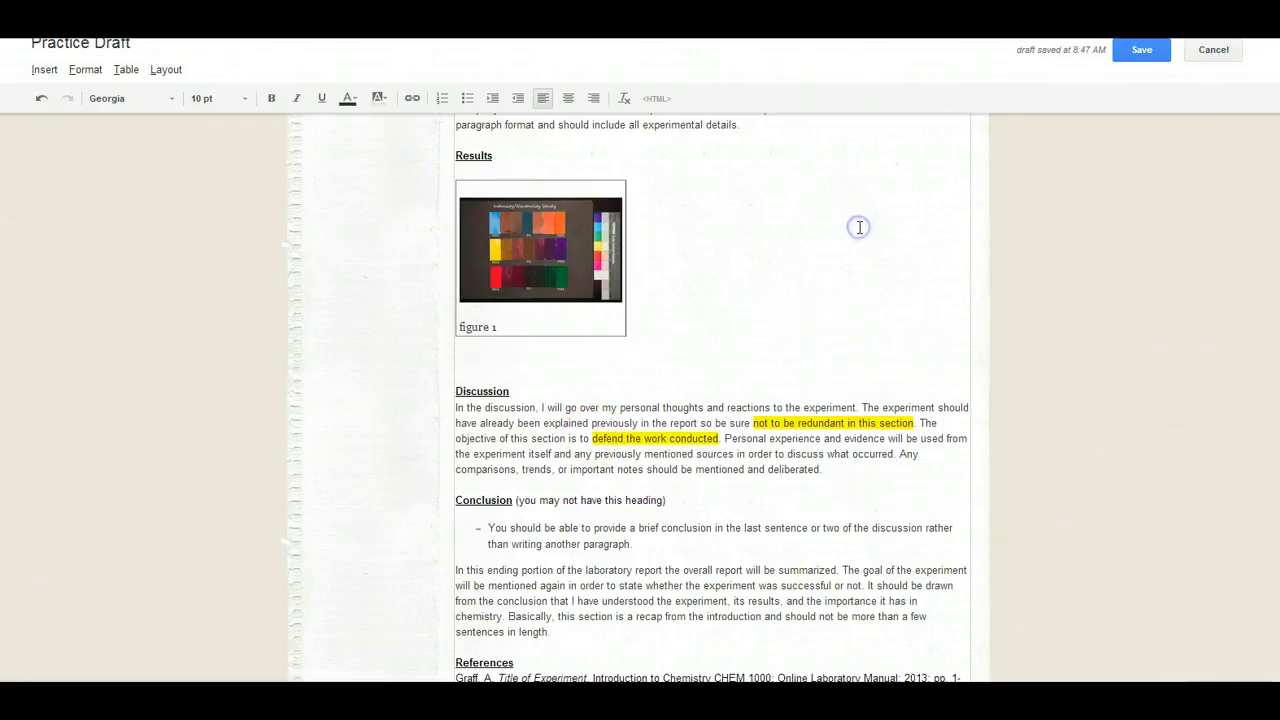
mouse_move(505, 337)
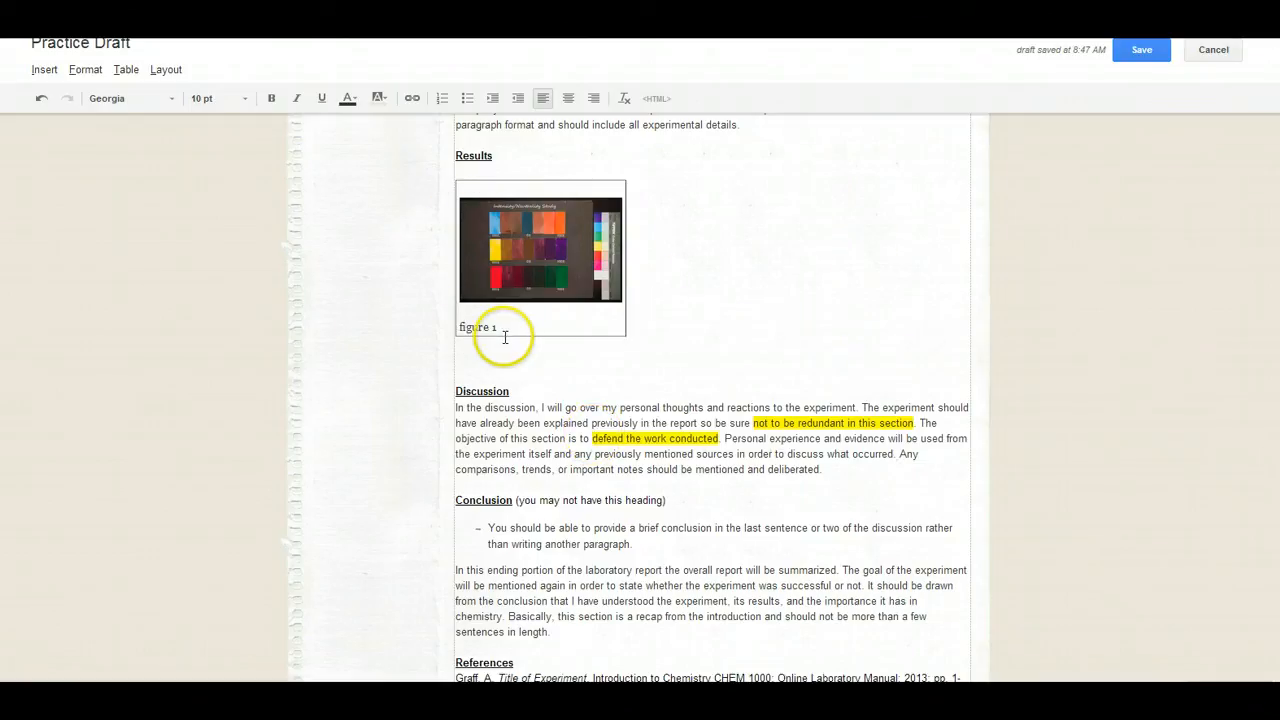
- Save the edited Practice Draft page from below the caption
click(500, 326)
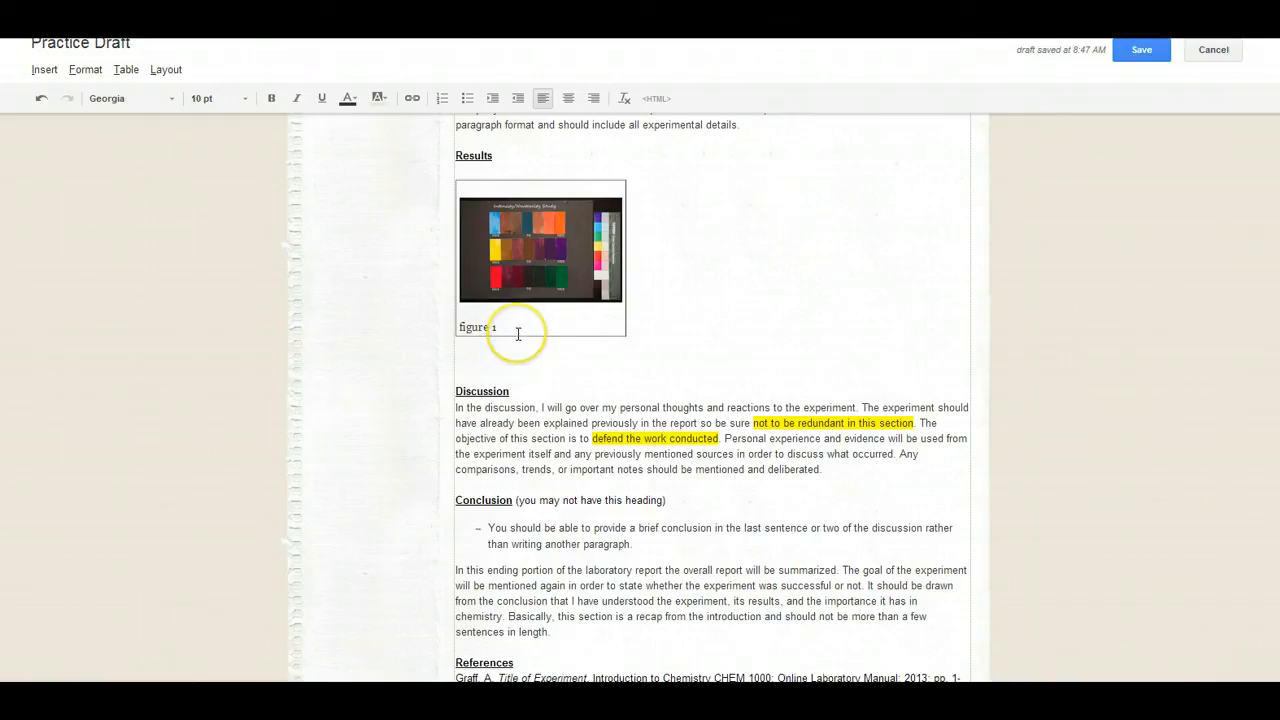
mouse_move(1143, 51)
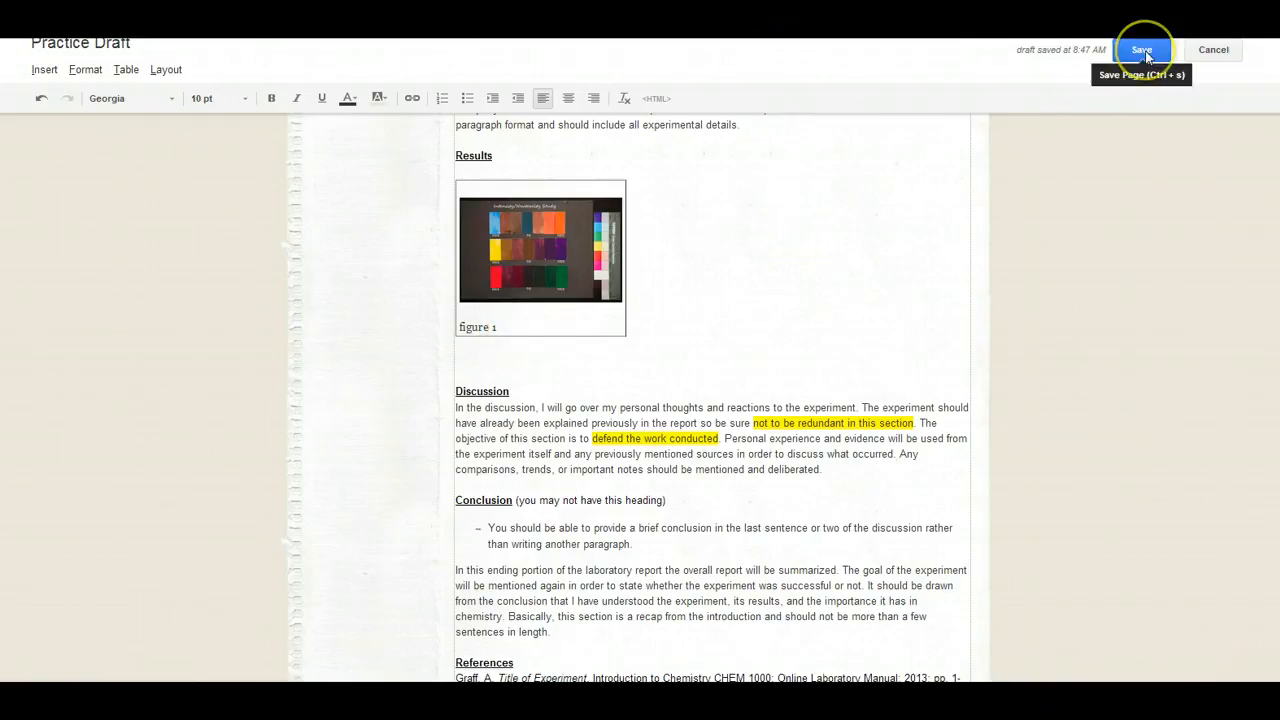
click(1143, 50)
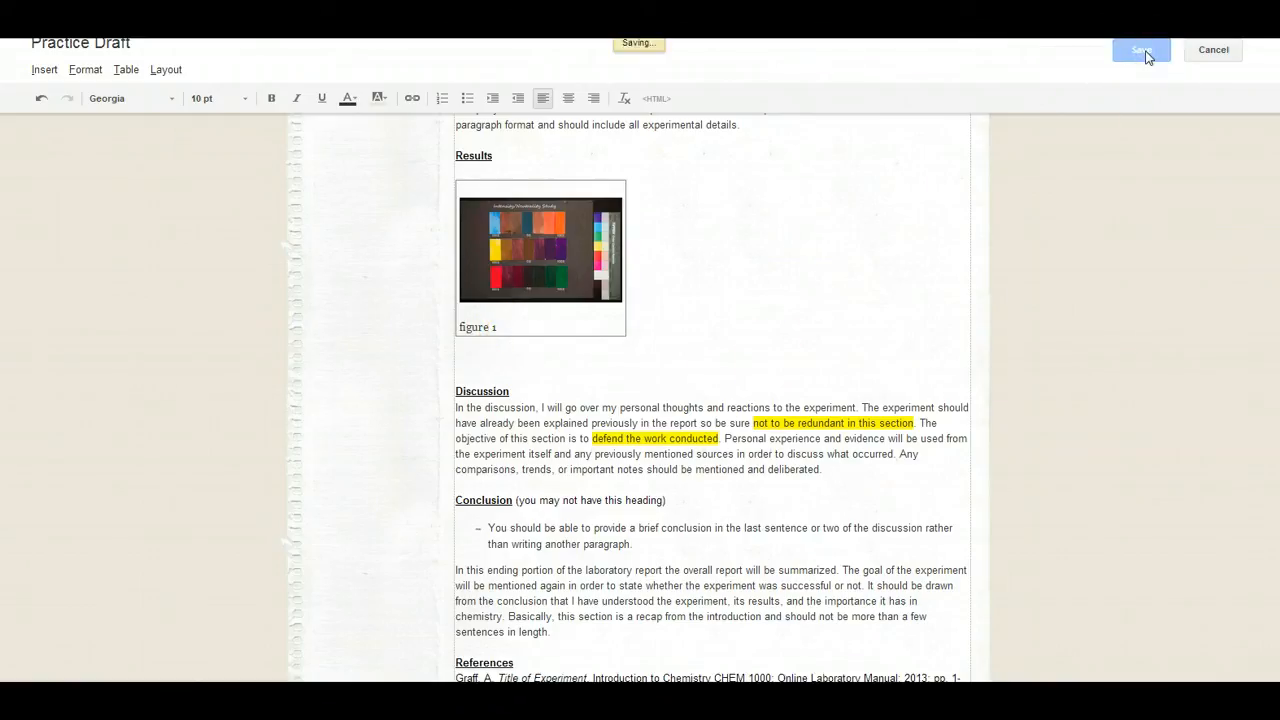
click(1137, 50)
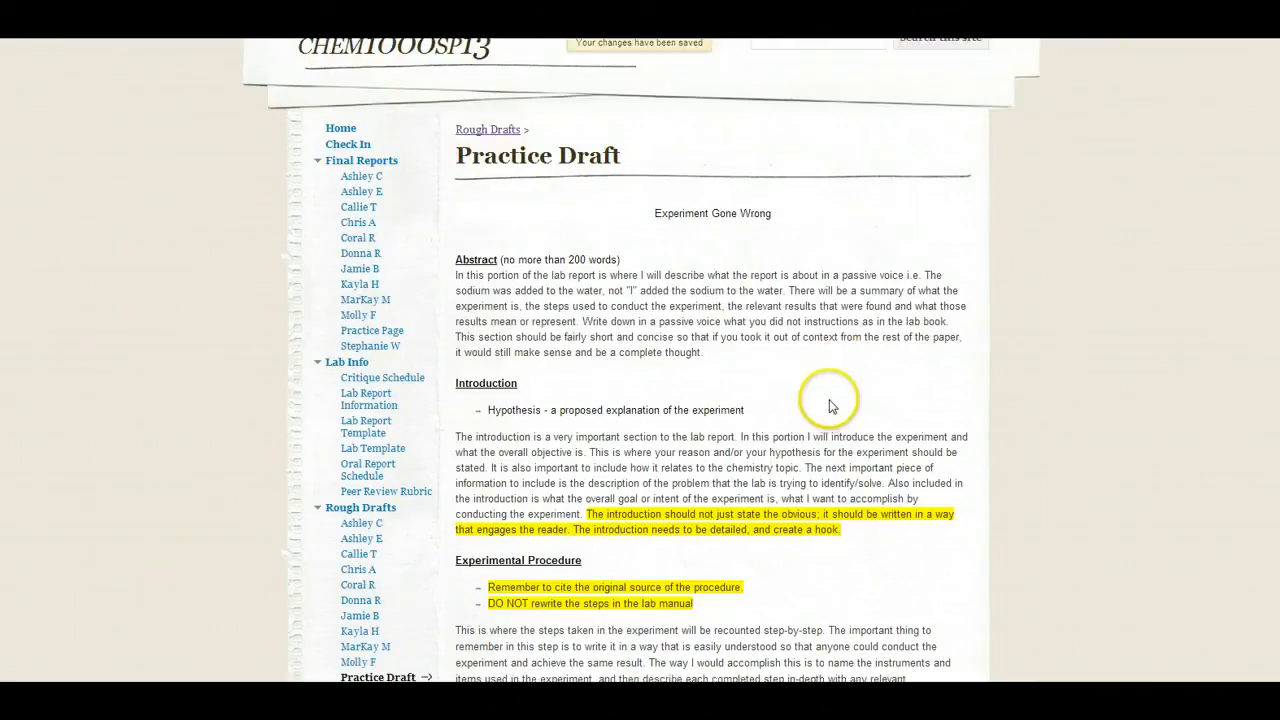
- Scroll the saved page to Results to confirm the small chart and 'figure 1' caption
scroll(down, 3)
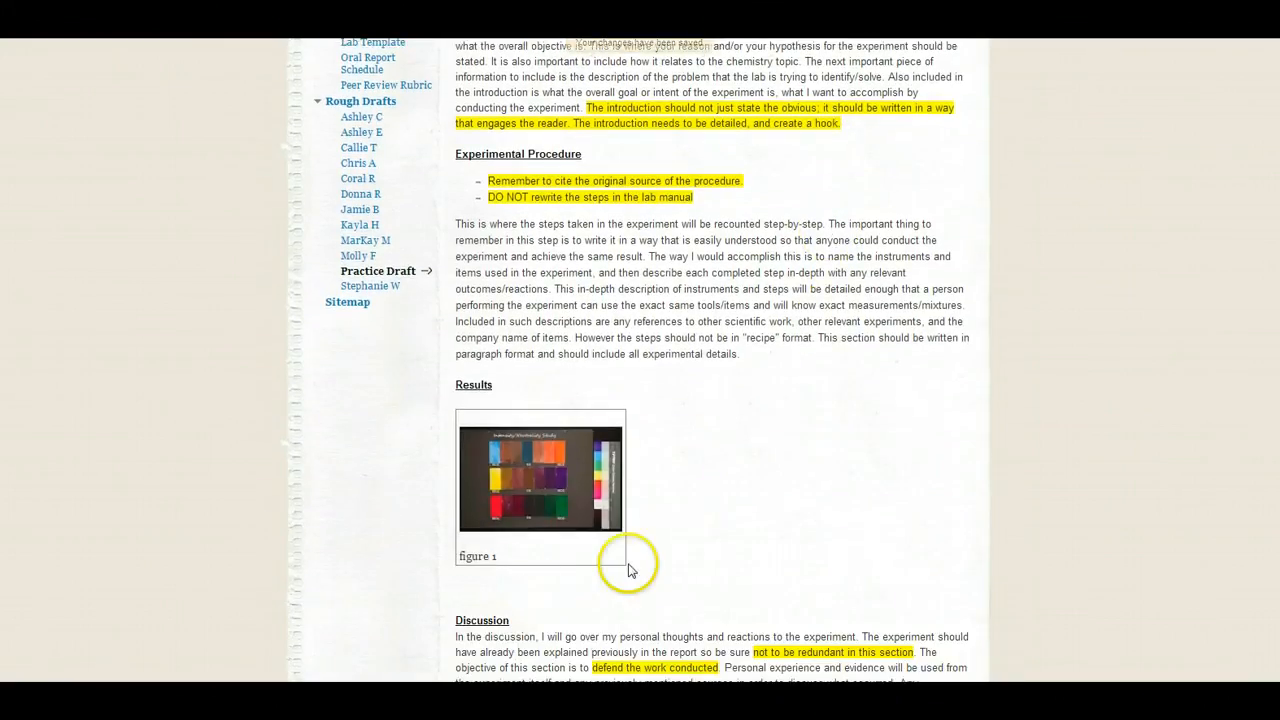